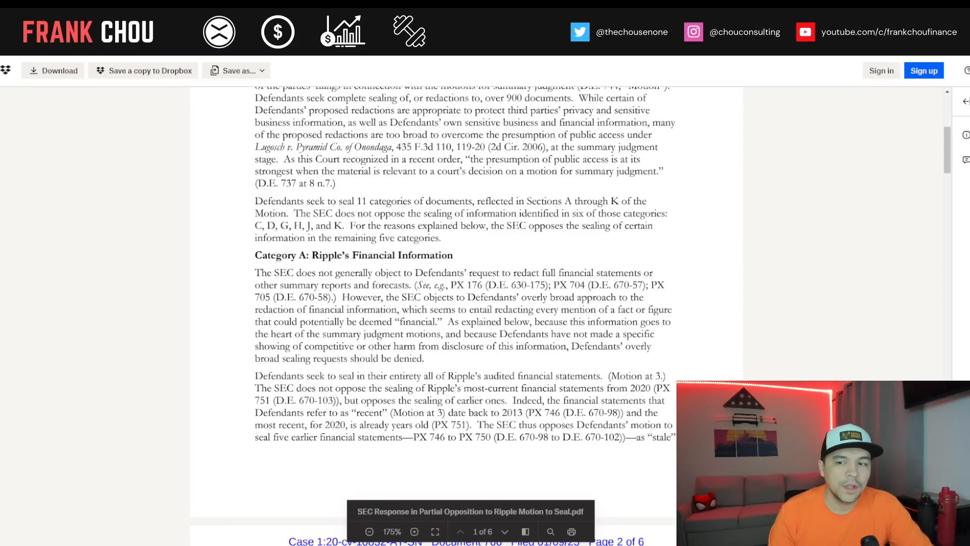
- Scroll past Category A on Ripple's financial information to the Dawson v. Merck citation atop page 2
scroll(down, 3)
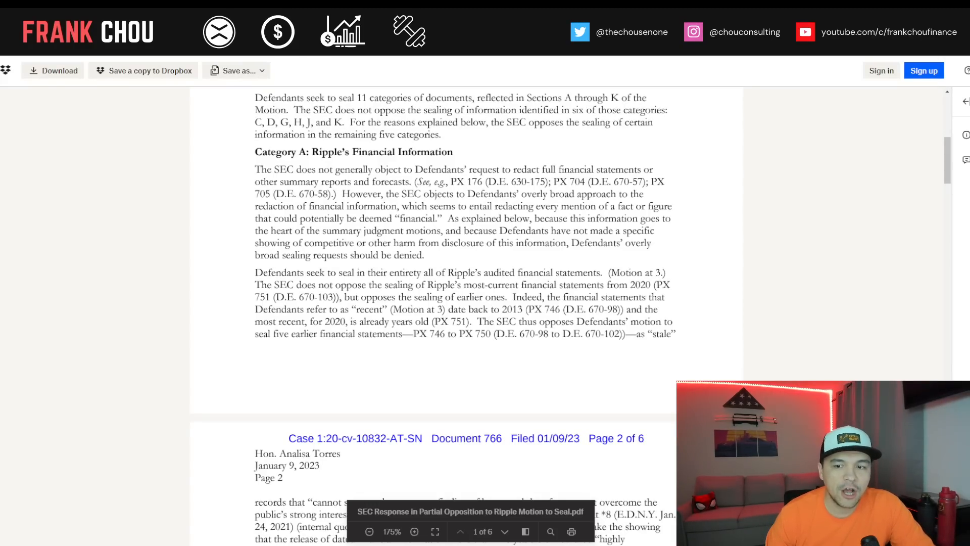
scroll(down, 3)
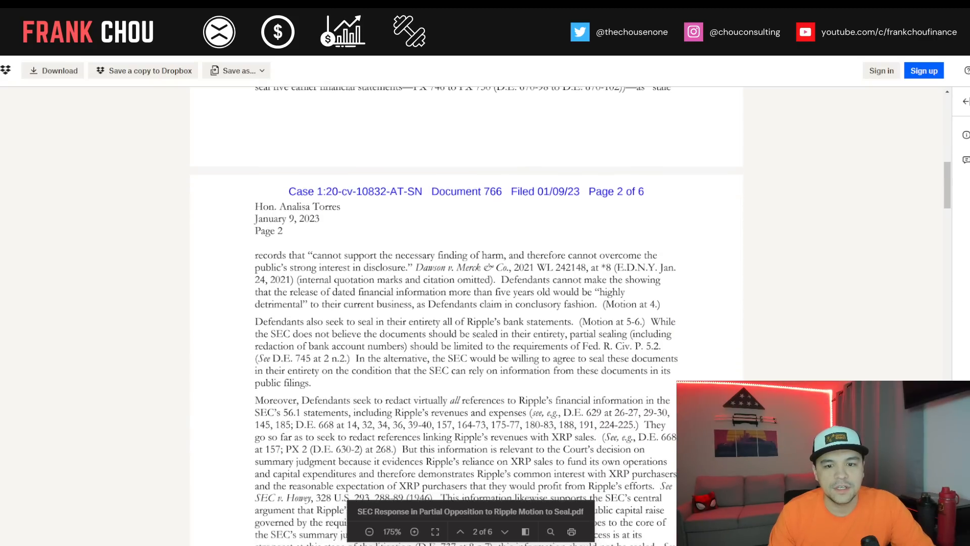
- Scroll through page 2's bank statements, 56.1 revenue redactions and XRP sales paragraphs
scroll(down, 3)
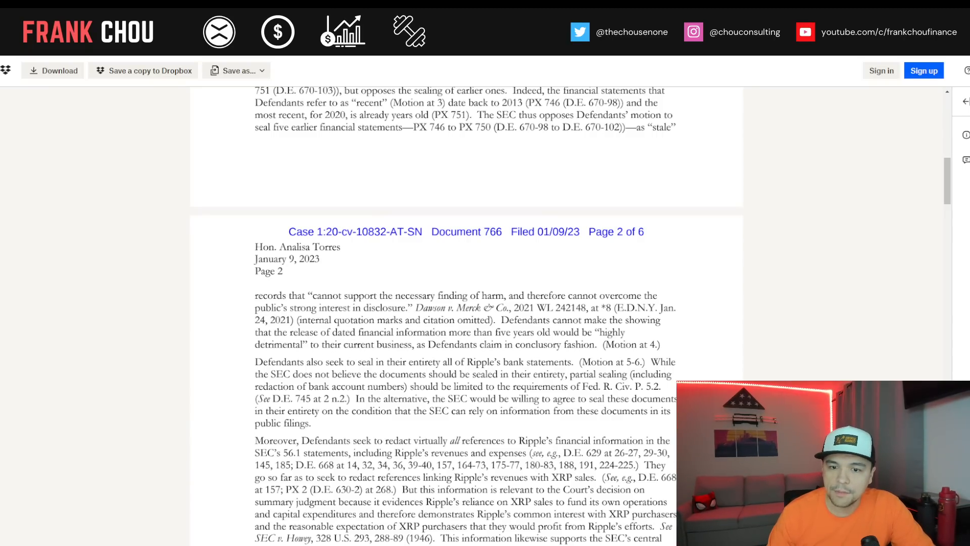
scroll(down, 3)
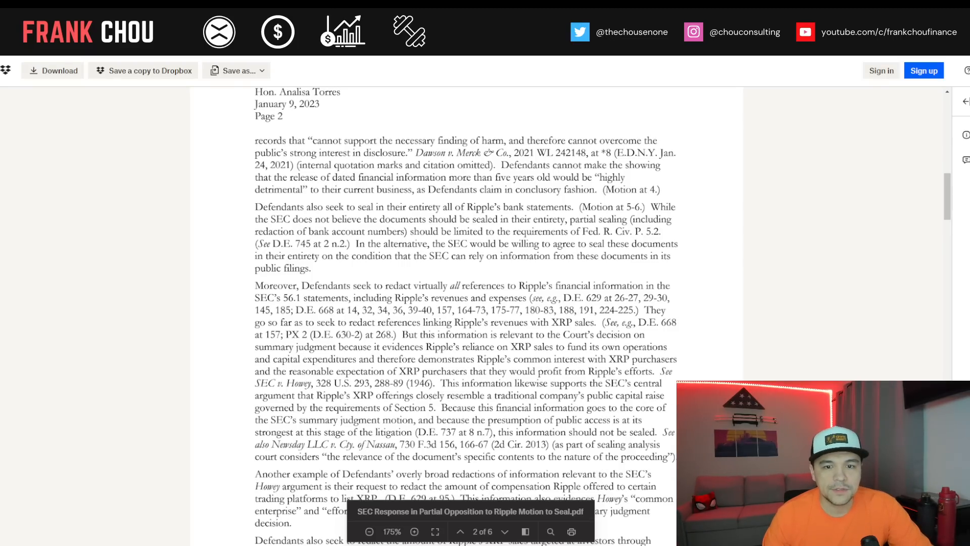
scroll(down, 3)
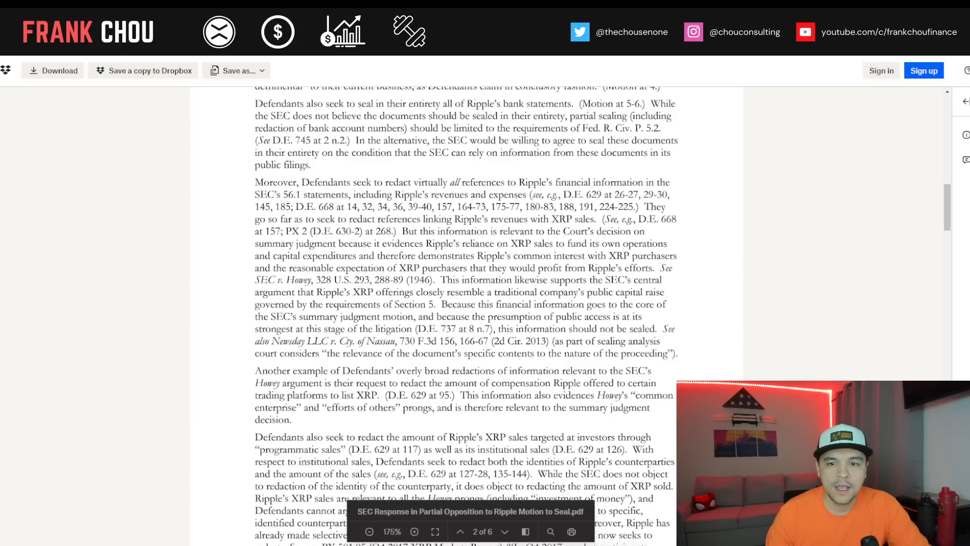
- Scroll to the bottom of page 2 so the page 3 of 6 header appears
scroll(down, 3)
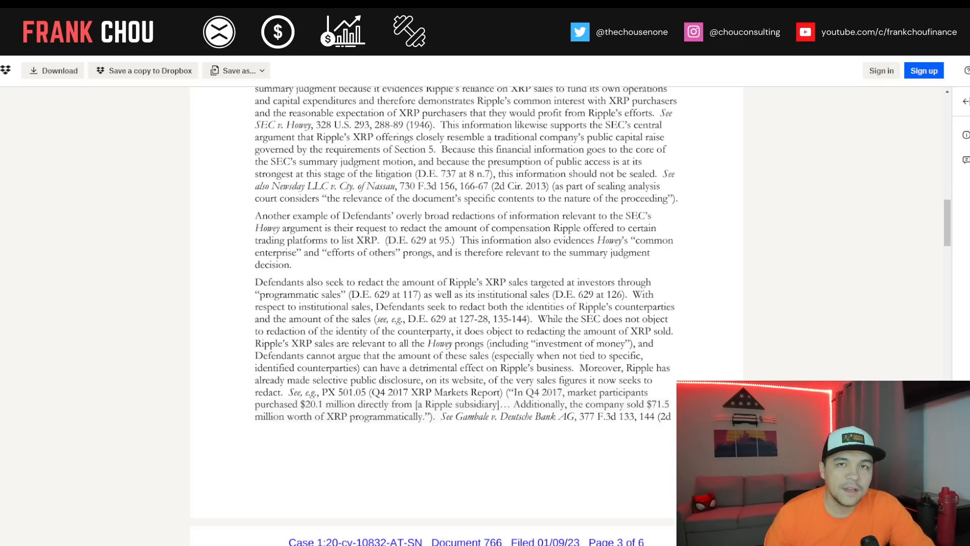
scroll(down, 3)
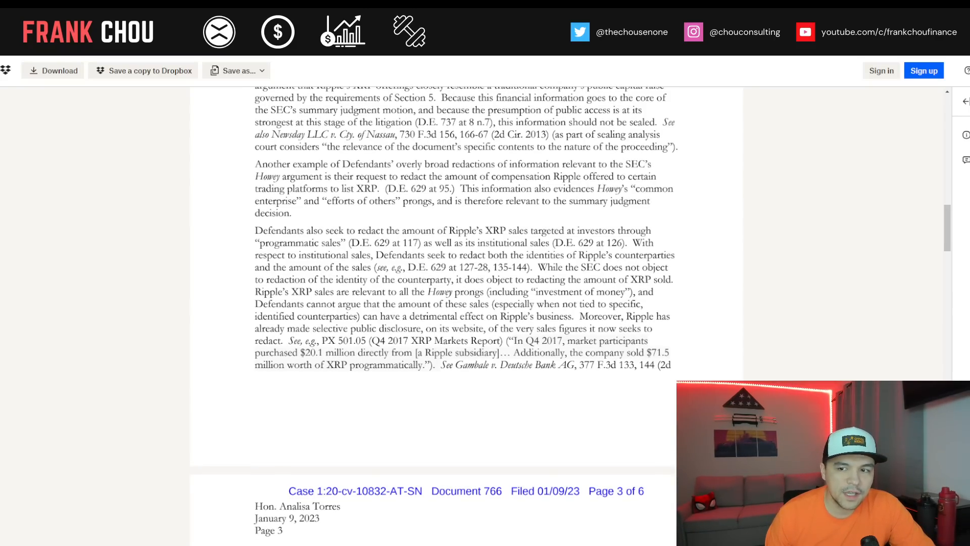
- Scroll into page 3's text on broad redactions to summary judgment exhibits and the ODL argument
scroll(down, 3)
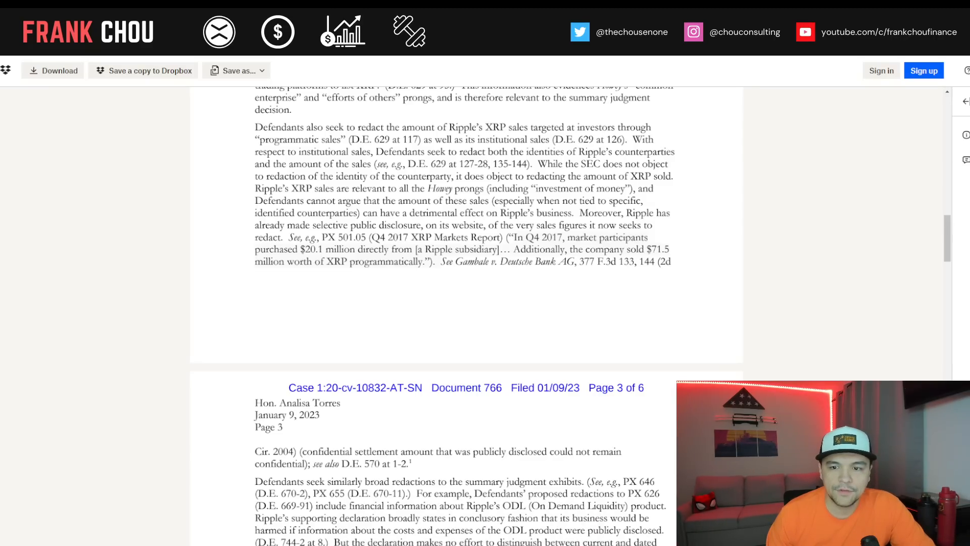
scroll(down, 3)
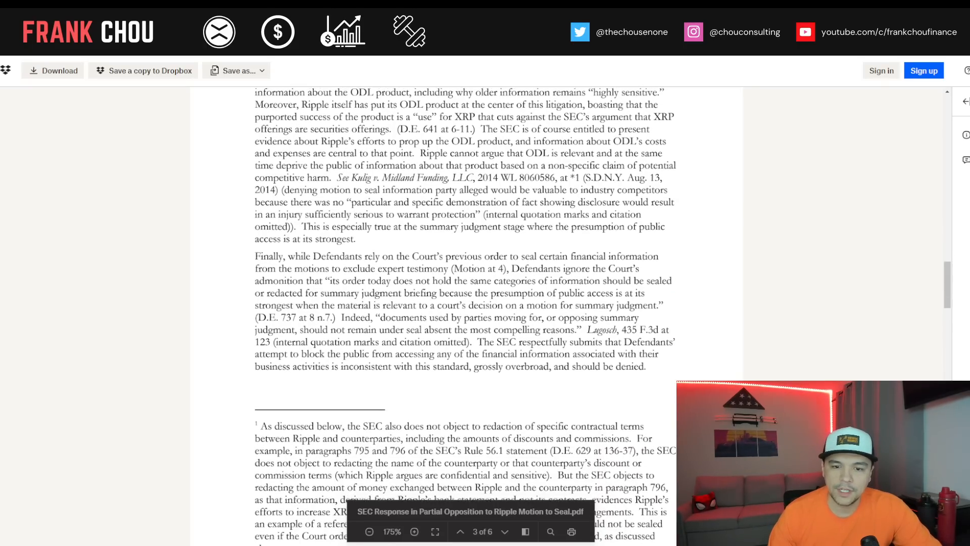
- Scroll through page 4 to the Category C: Identity of Third Parties section with footnotes 2 and 3
scroll(down, 3)
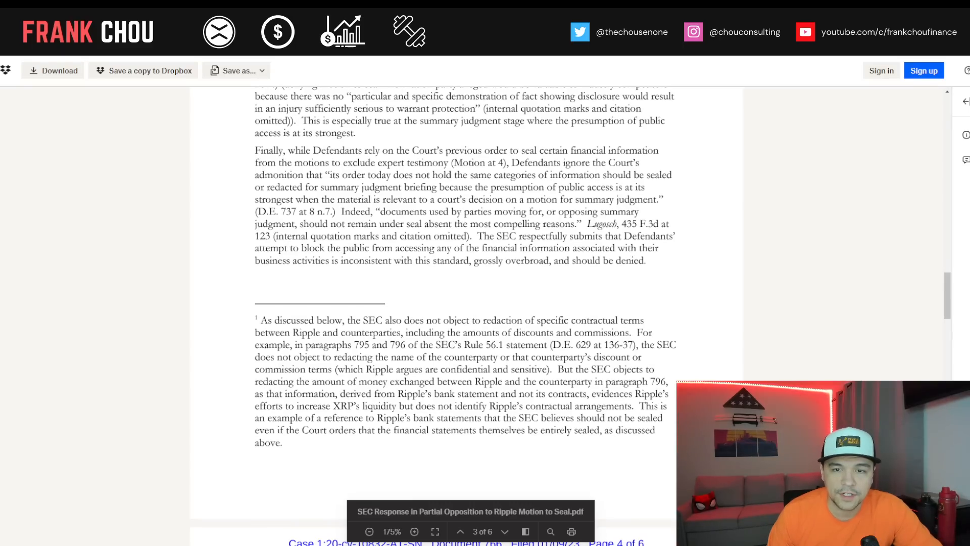
scroll(down, 3)
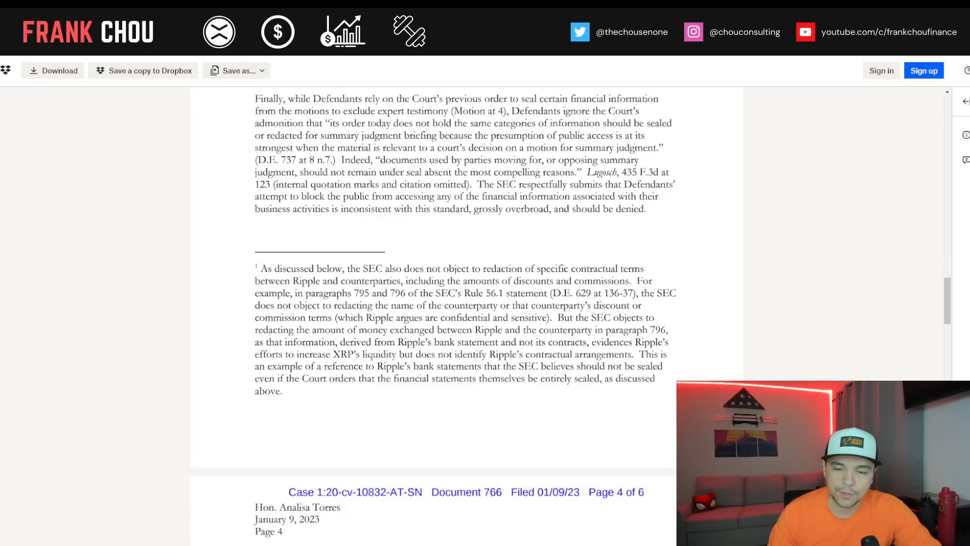
scroll(down, 3)
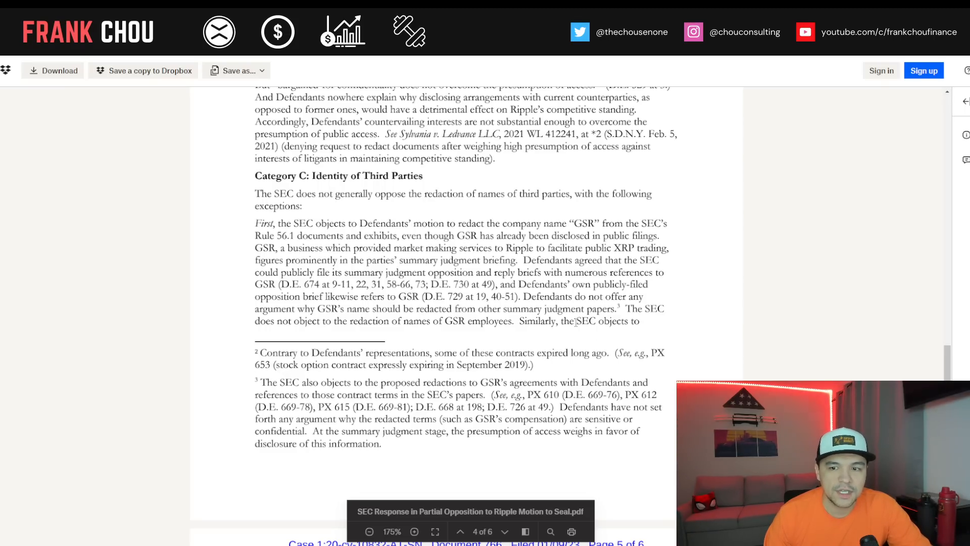
- Scroll through page 5 to page 6's opening paragraph on Garlinghouse's compensation
scroll(down, 3)
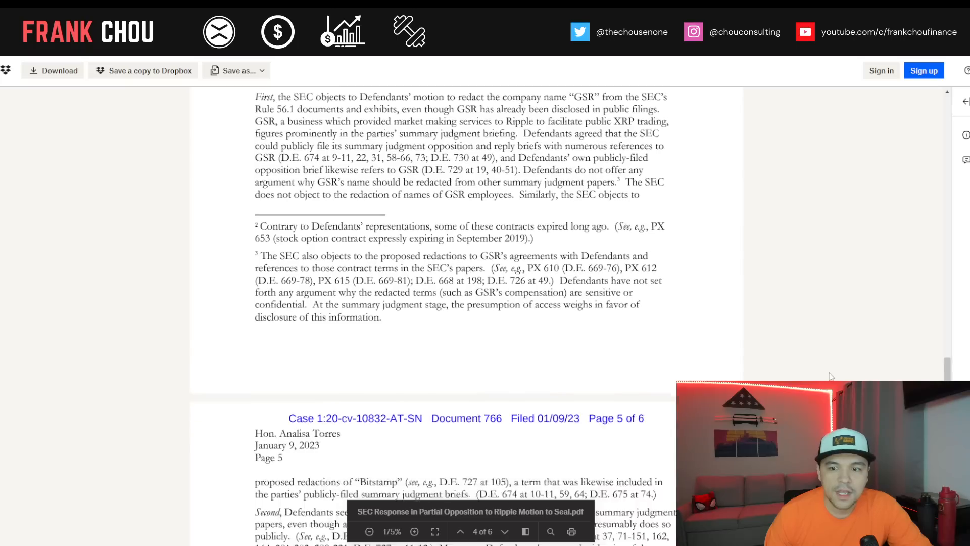
scroll(down, 3)
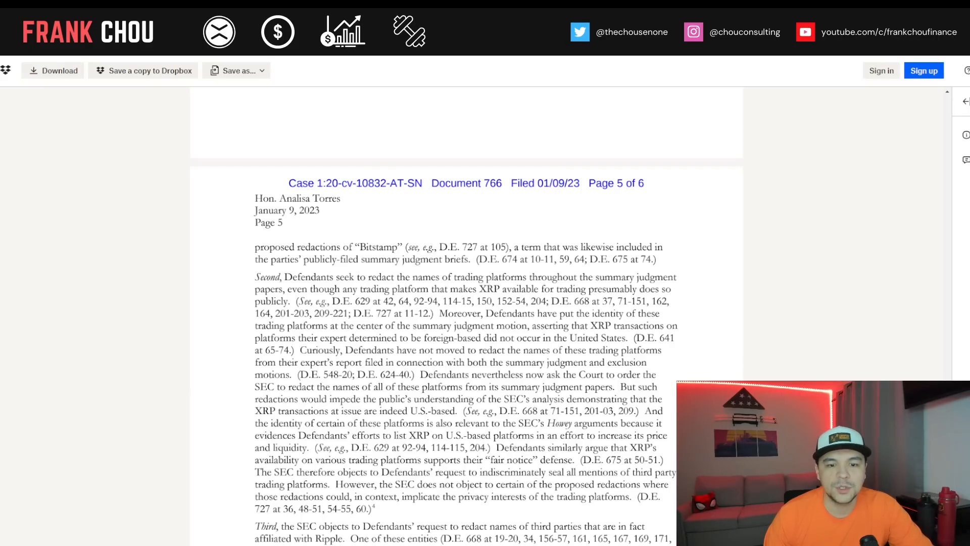
scroll(down, 3)
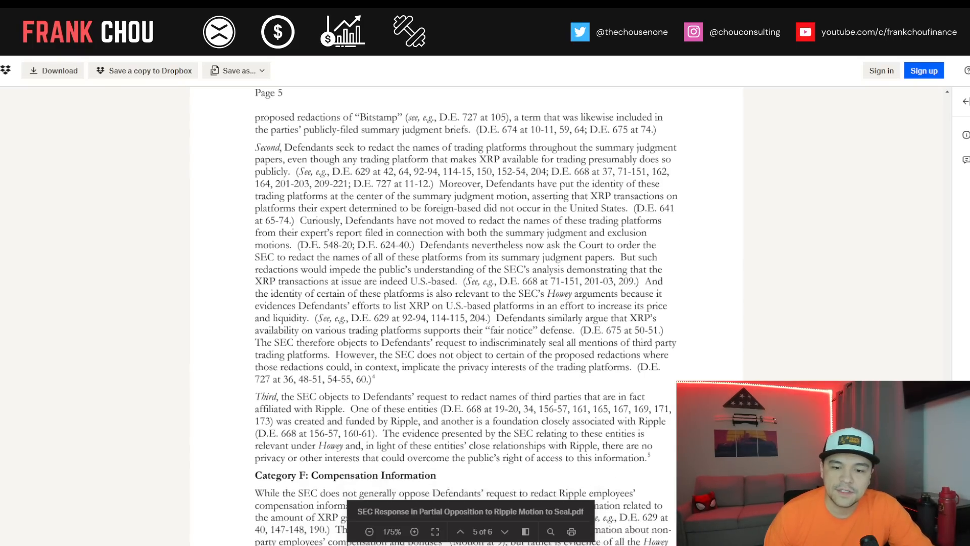
scroll(down, 3)
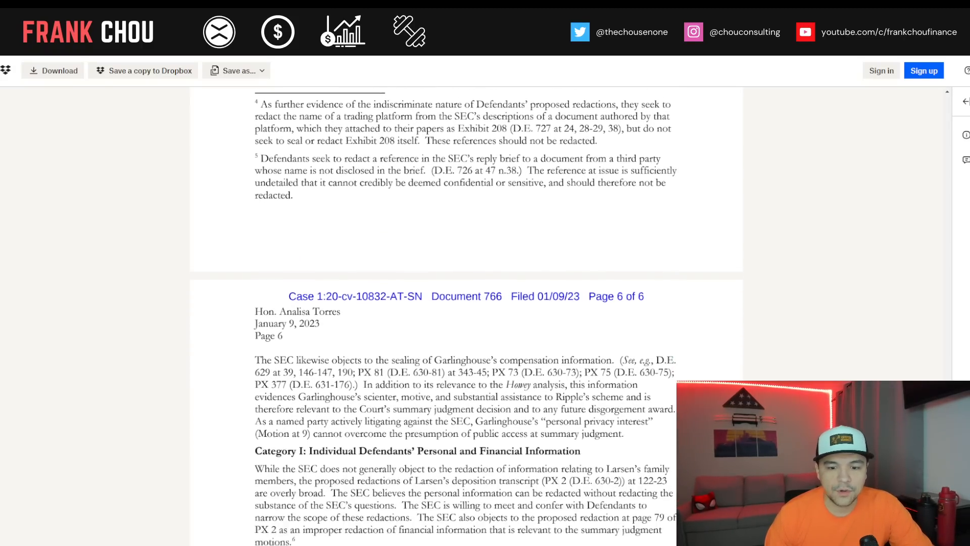
- Scroll to the Respectfully submitted block with Ladan F. Stewart's signature and footnote 6
scroll(down, 3)
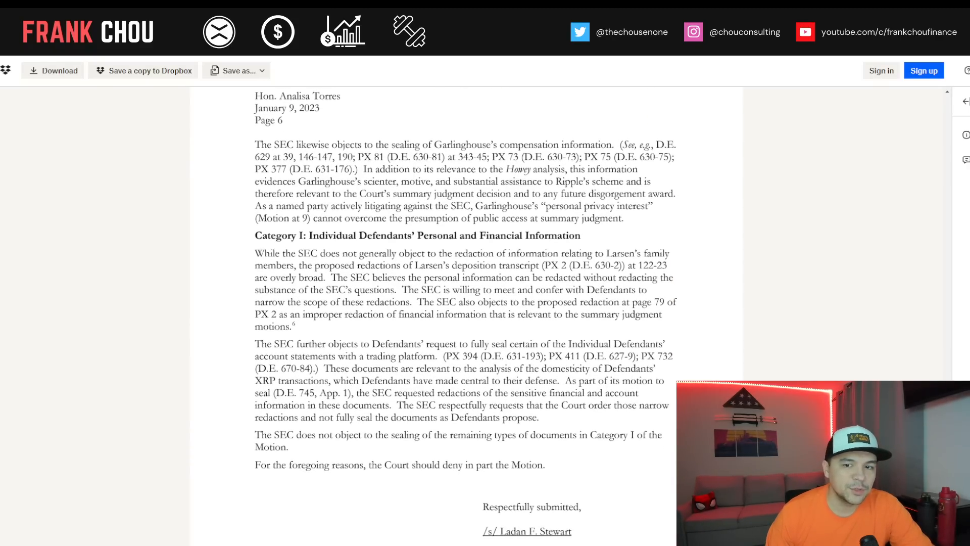
scroll(down, 3)
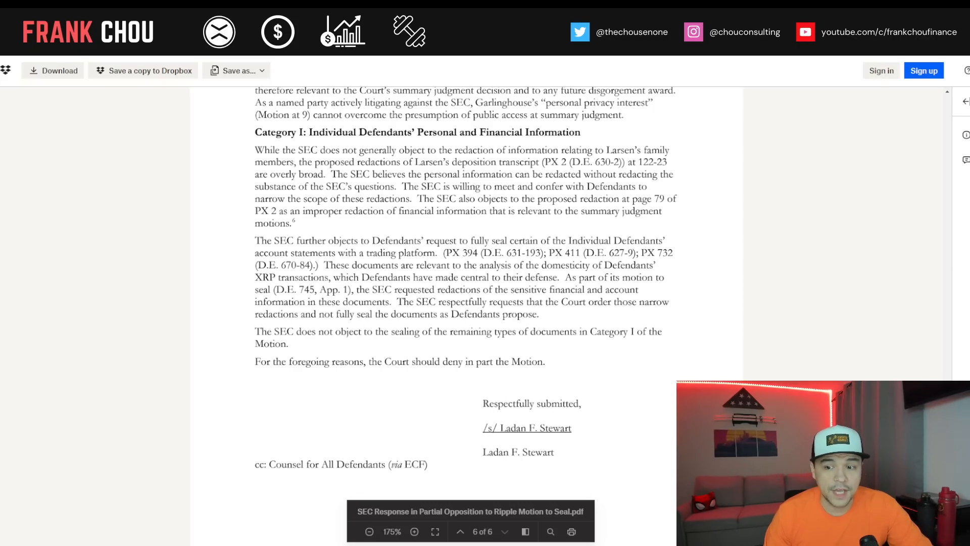
scroll(down, 3)
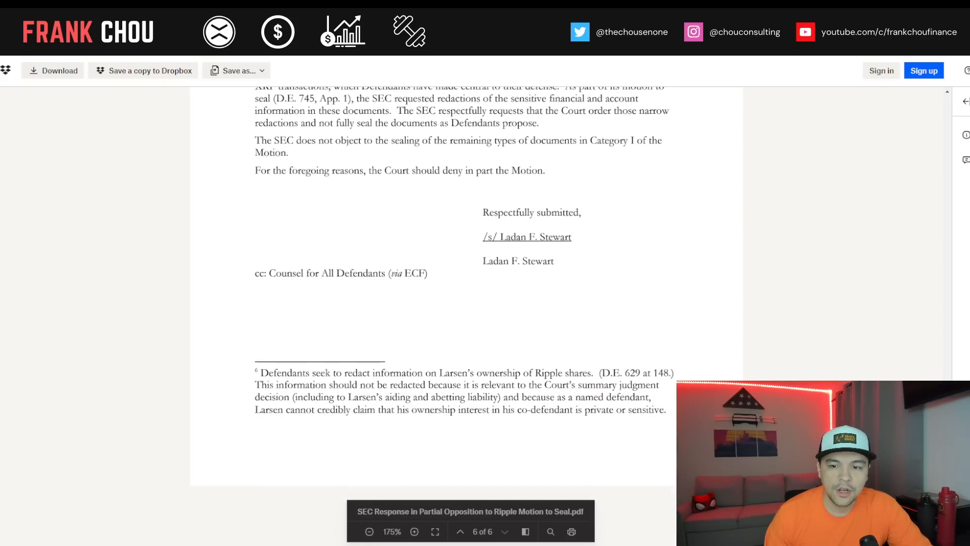
scroll(down, 3)
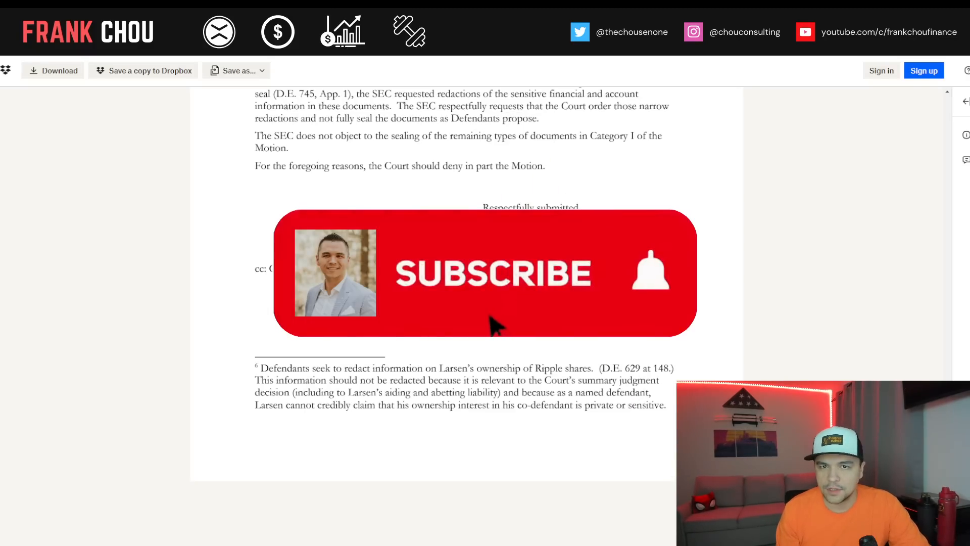
click(493, 272)
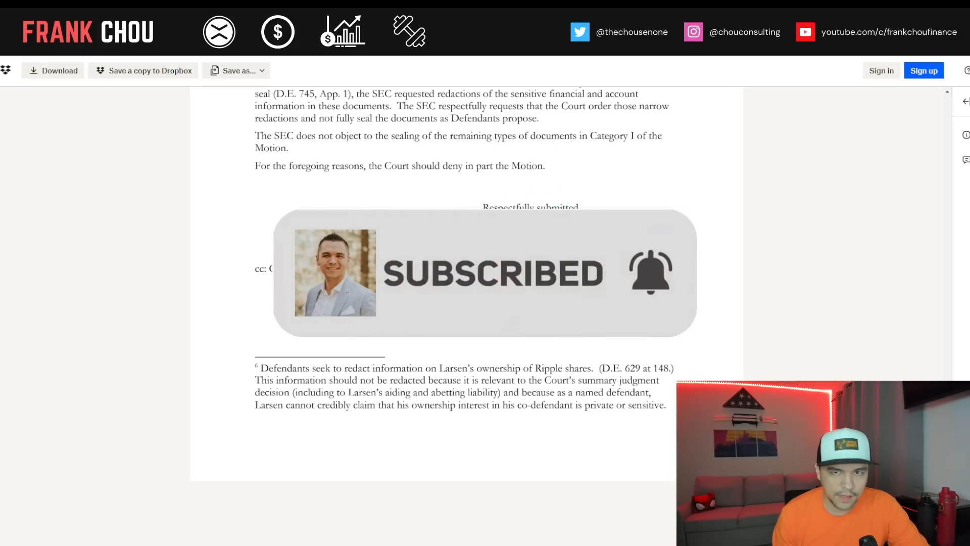